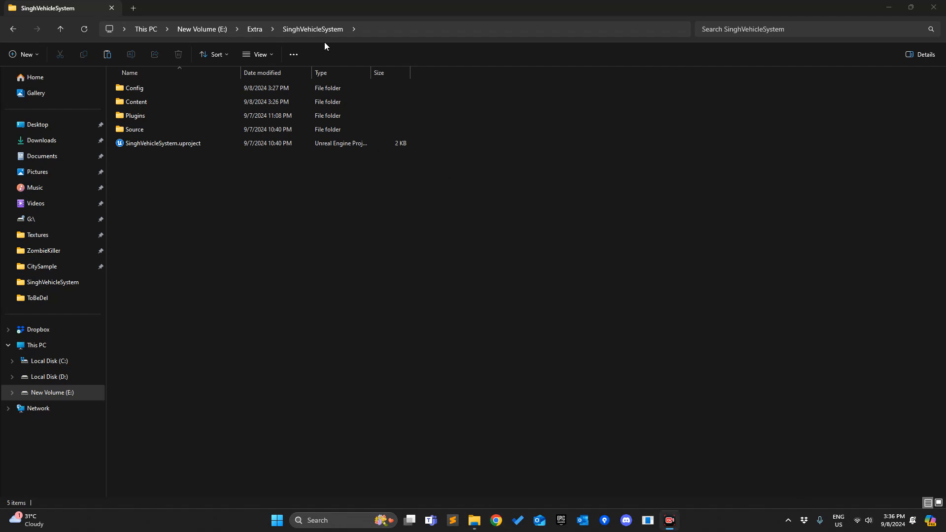
mouse_move(227, 178)
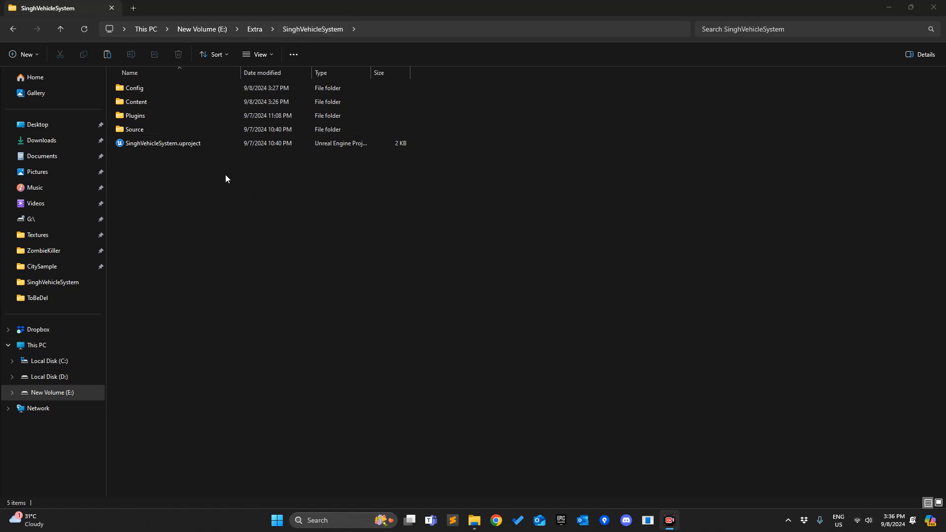
Launch SinghVehicleSystem.uproject from Extra, approve rebuilding missing modules, and reopen the project.
click(59, 29)
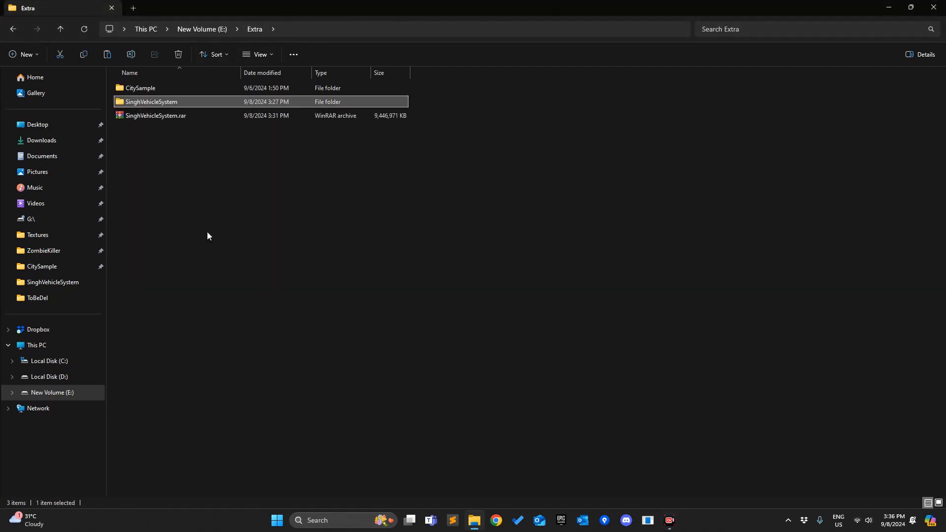
double_click(150, 101)
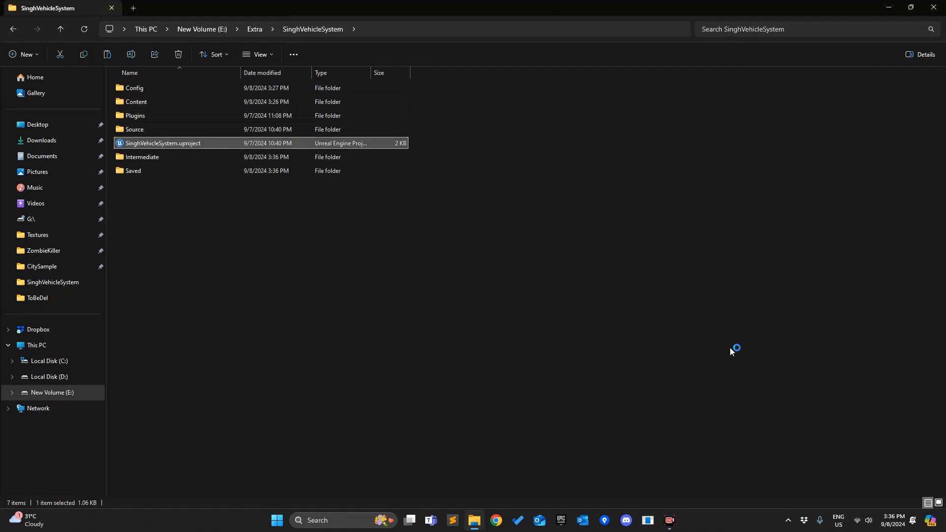
double_click(163, 143)
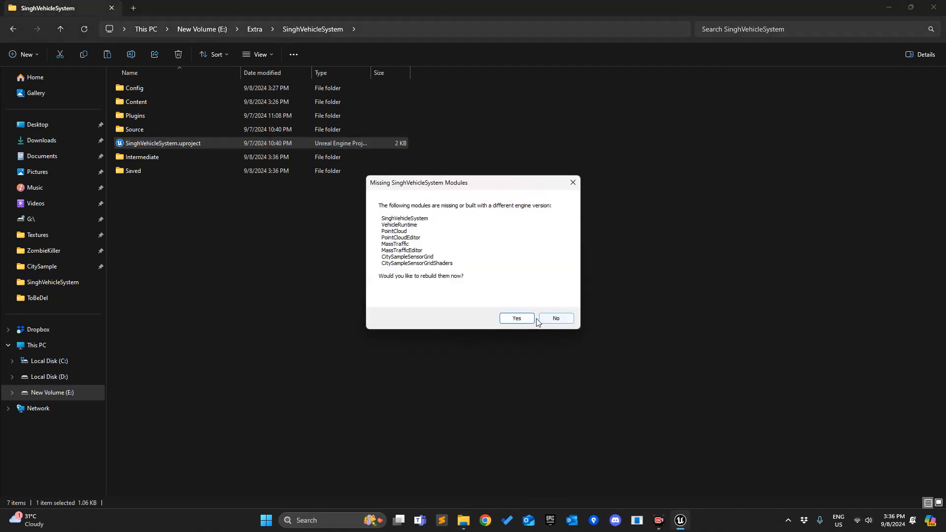
click(555, 318)
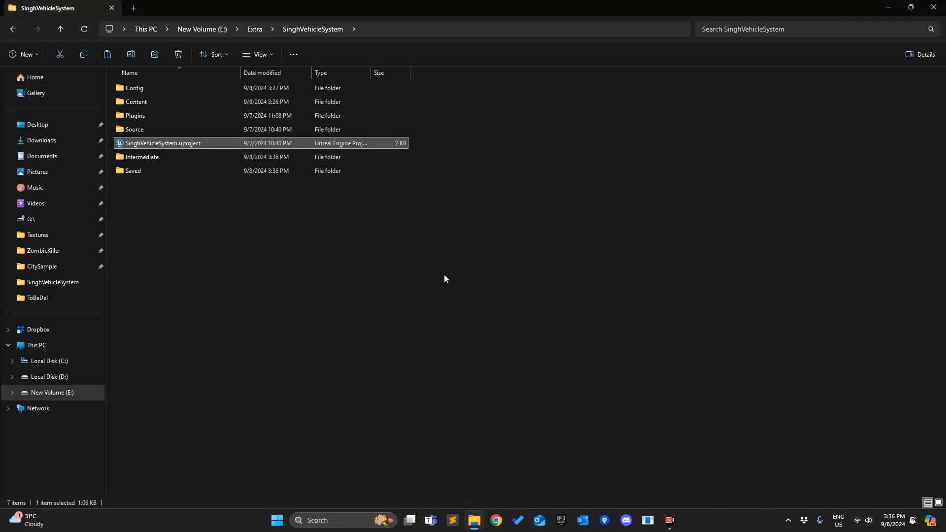
mouse_move(371, 157)
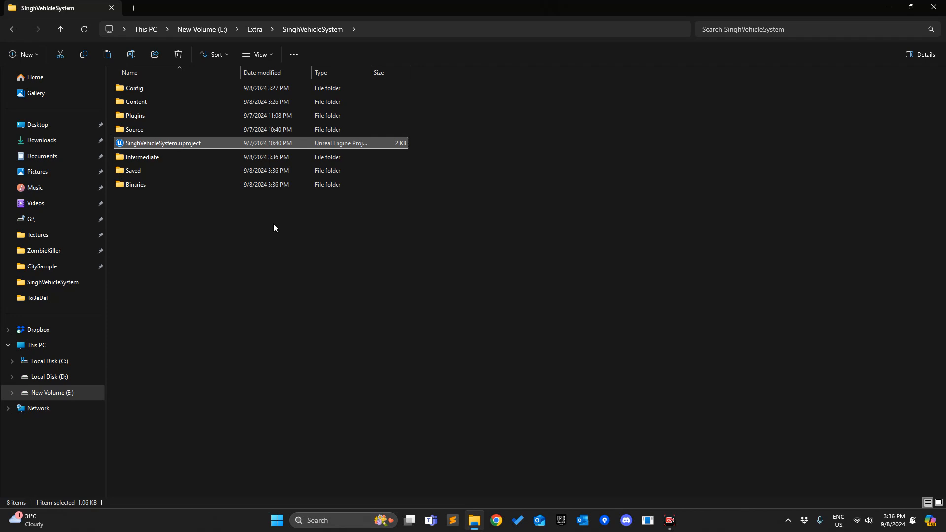
double_click(163, 143)
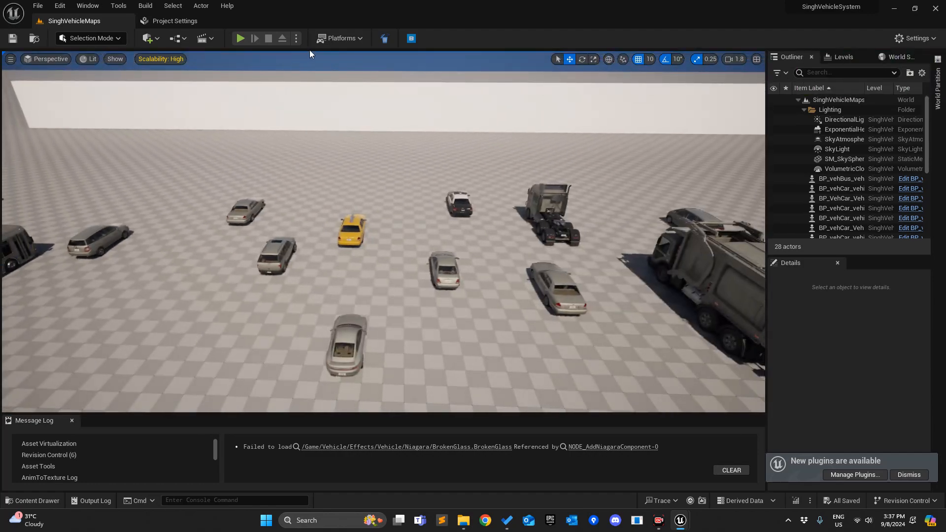
mouse_move(357, 83)
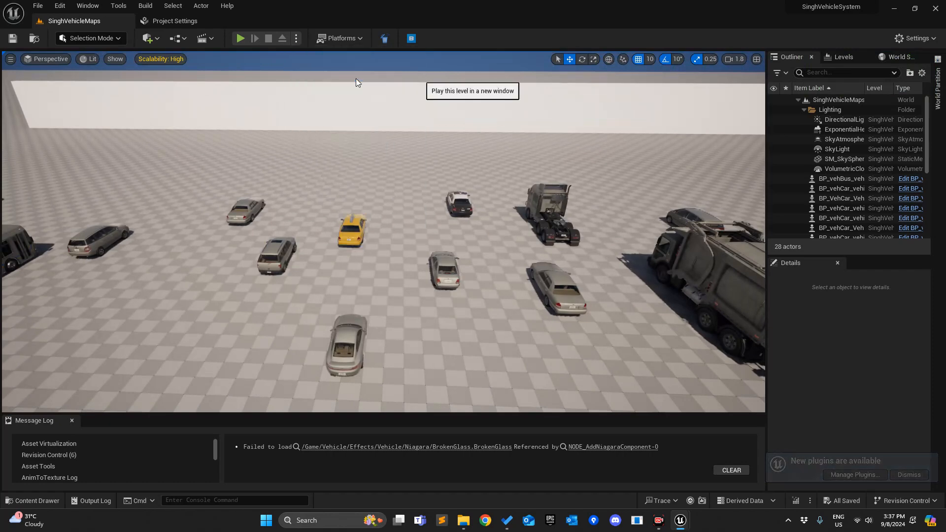
click(240, 38)
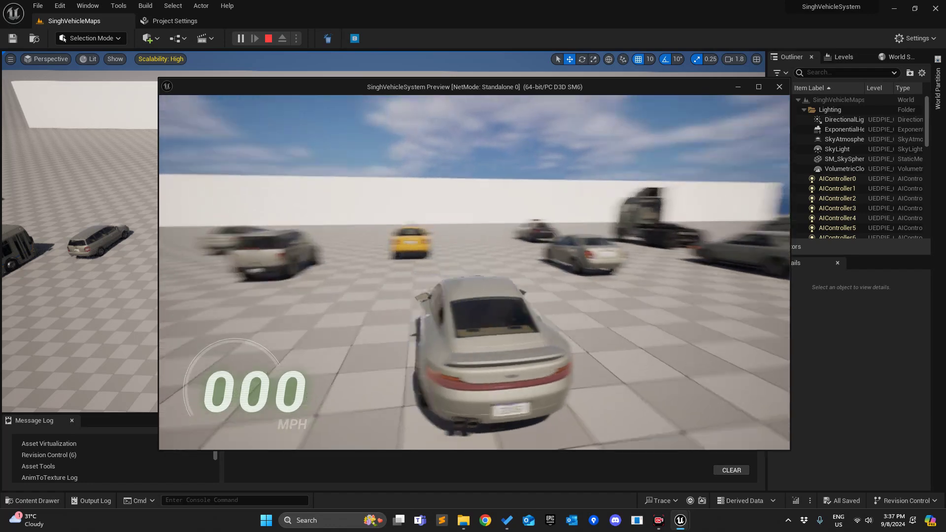
click(758, 86)
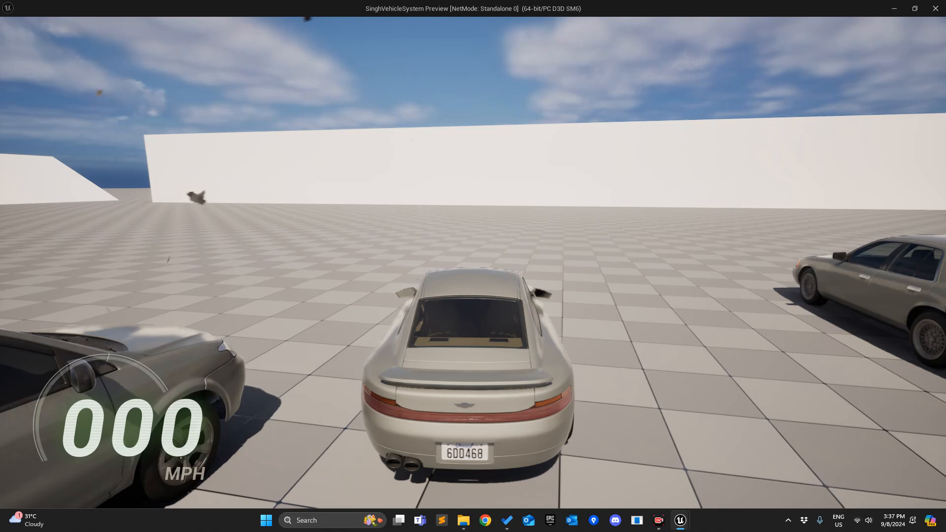
key(w)
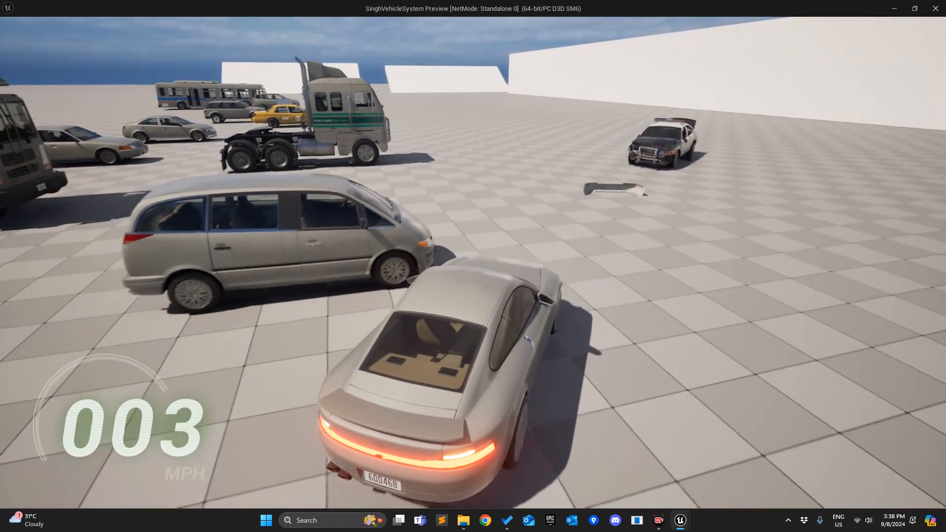
key(w)
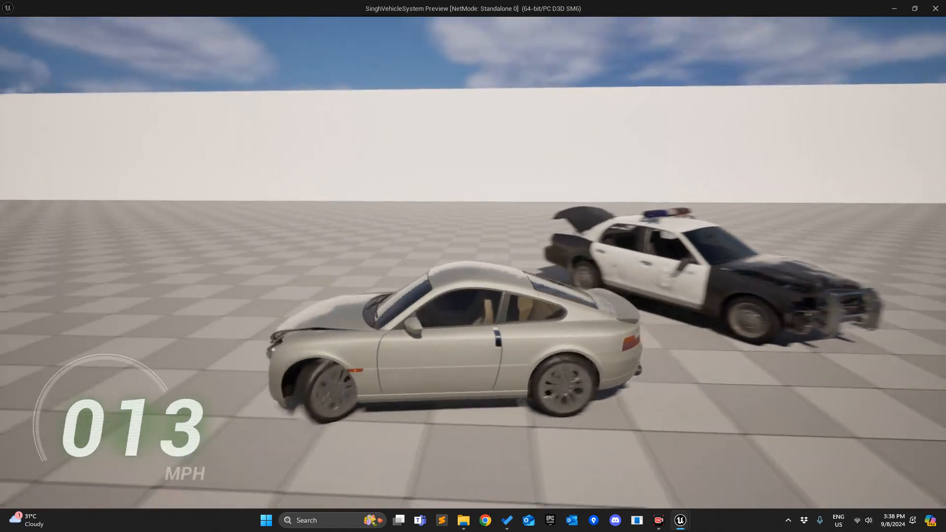
key(w)
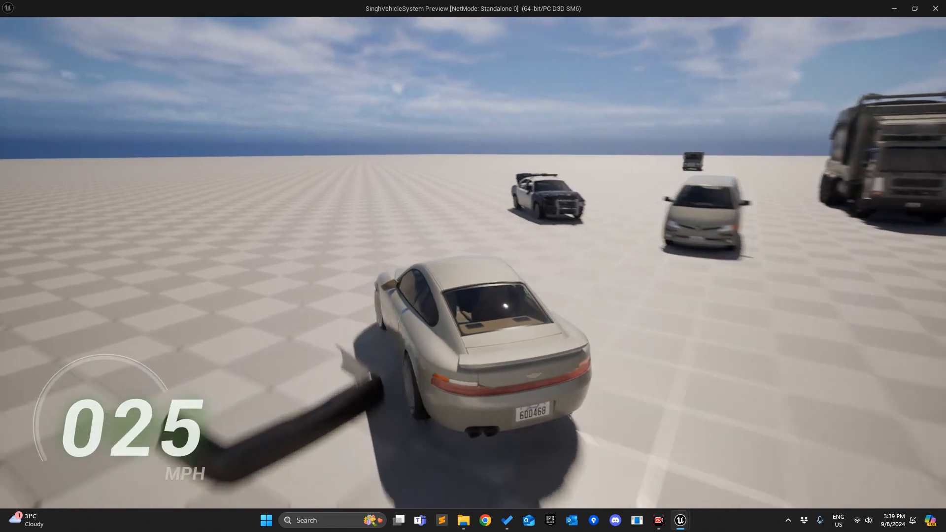
key(w)
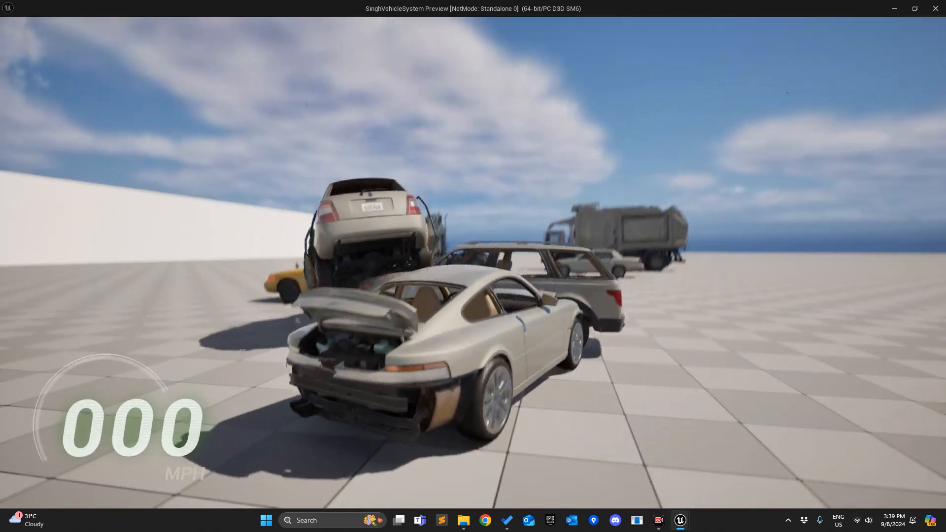
key(w)
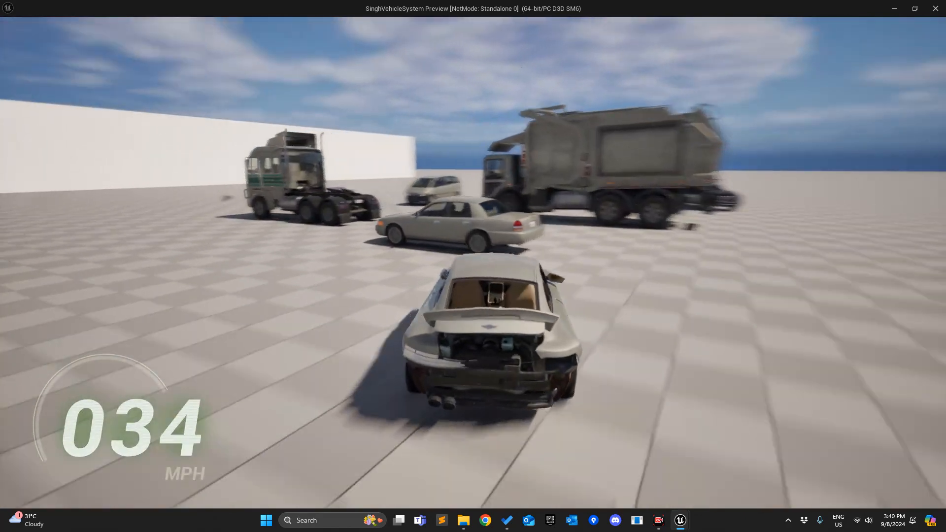
key(Escape)
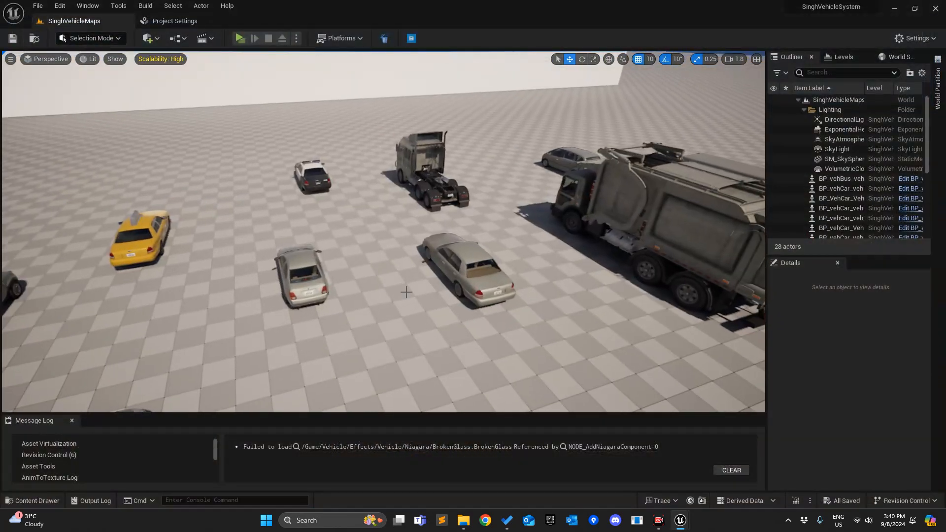
Set the pickup truck's Auto Possess Player to Player 0 and play-test in a new window.
click(464, 272)
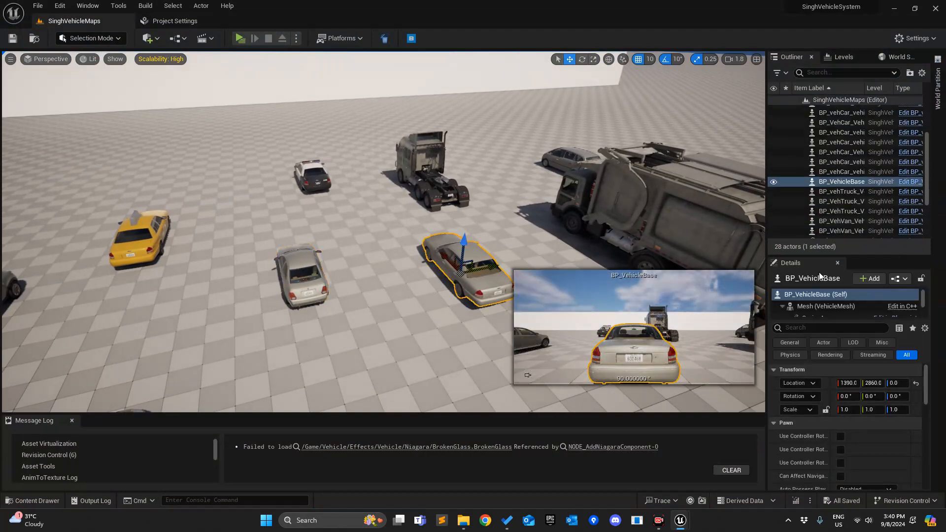
text(poss)
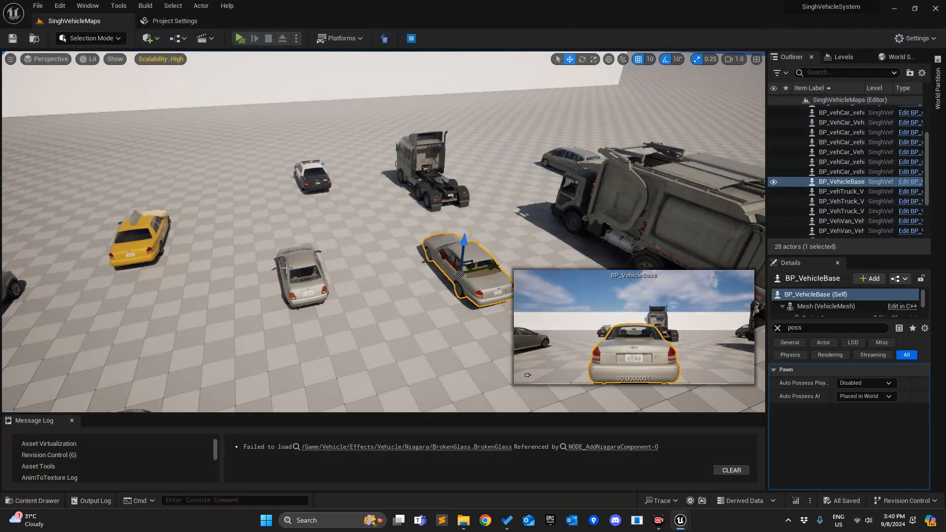
click(841, 142)
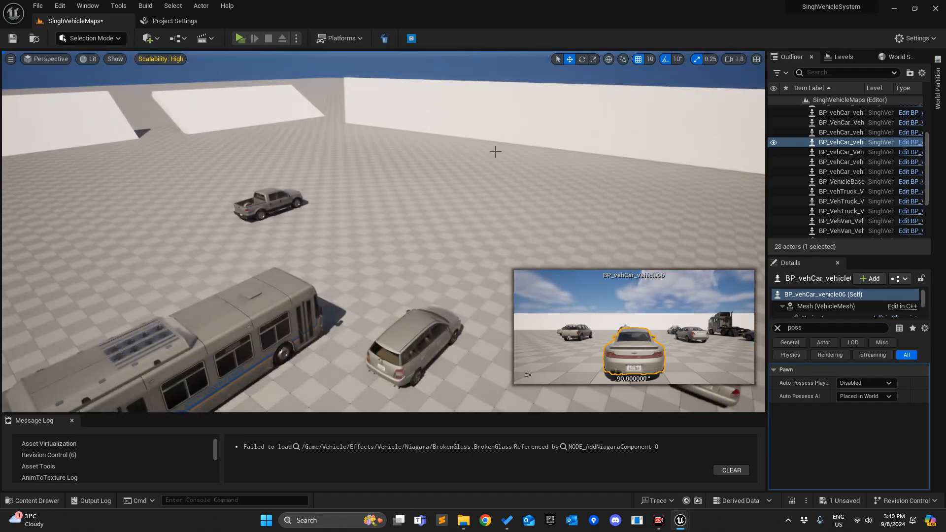
click(865, 382)
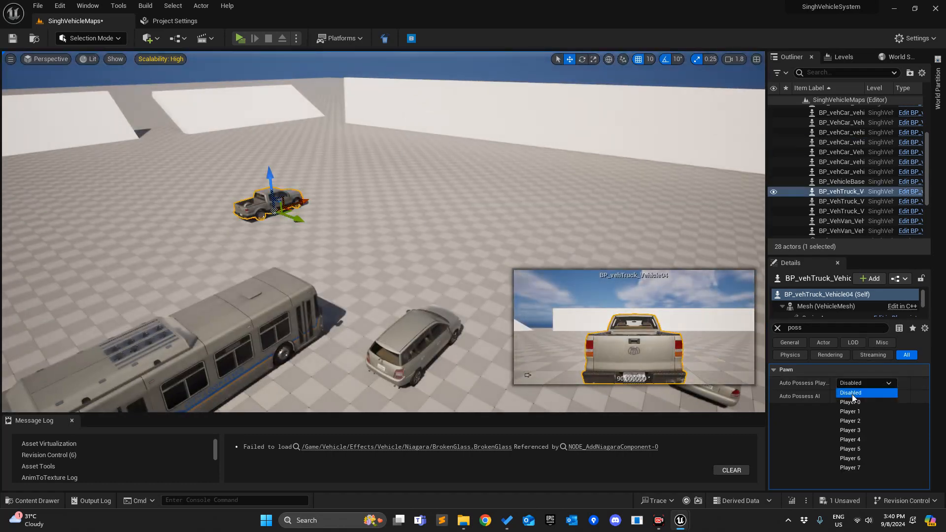
click(849, 402)
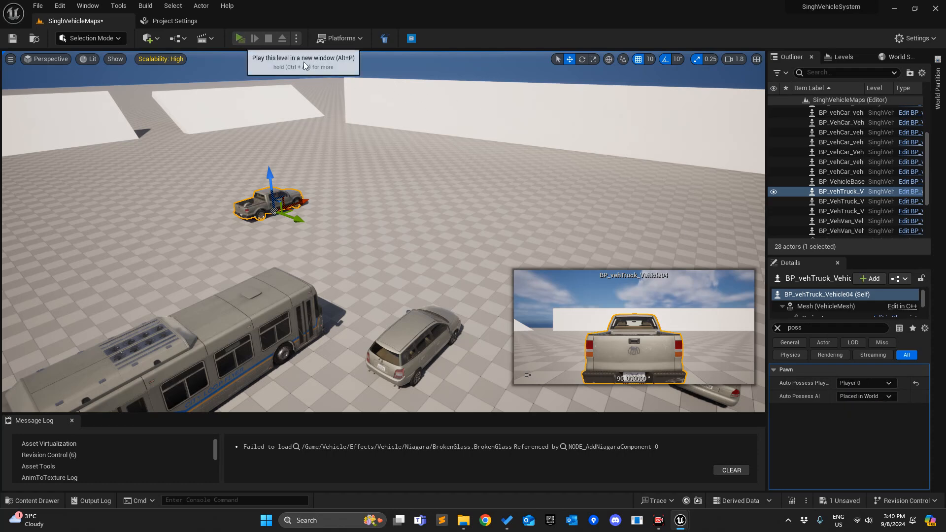
click(240, 38)
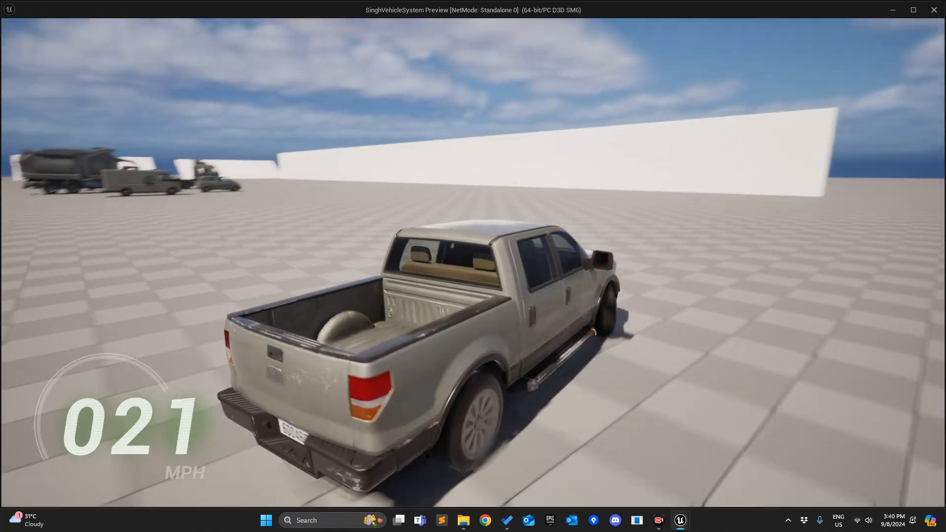
Drive the pickup truck around the level using the W key.
key(w)
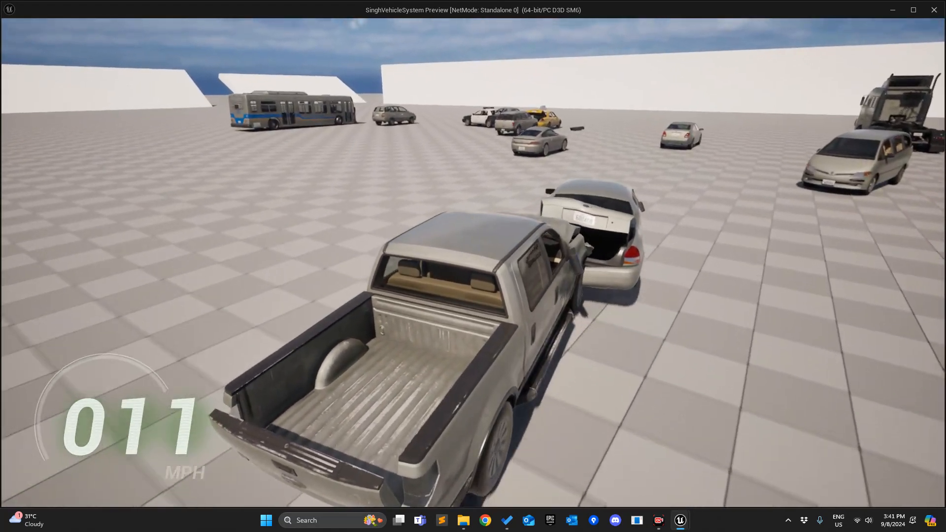
key(w)
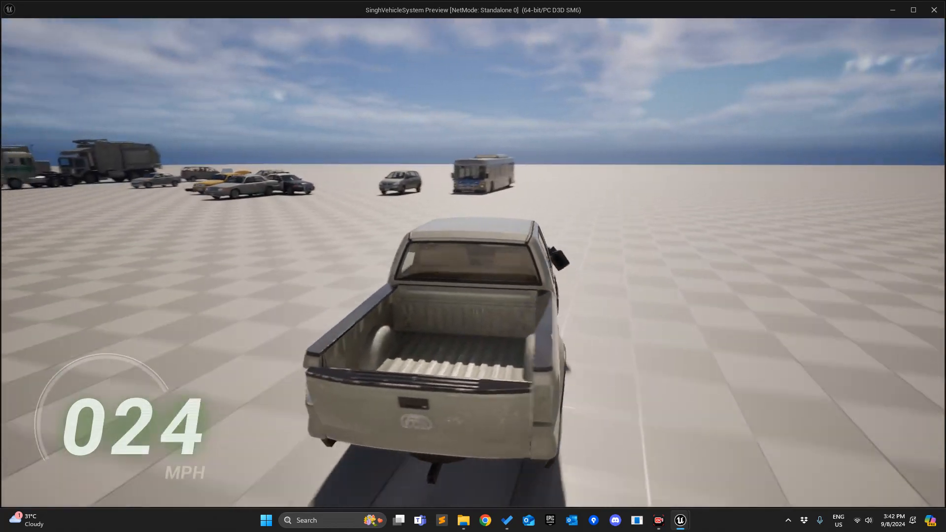
key(W)
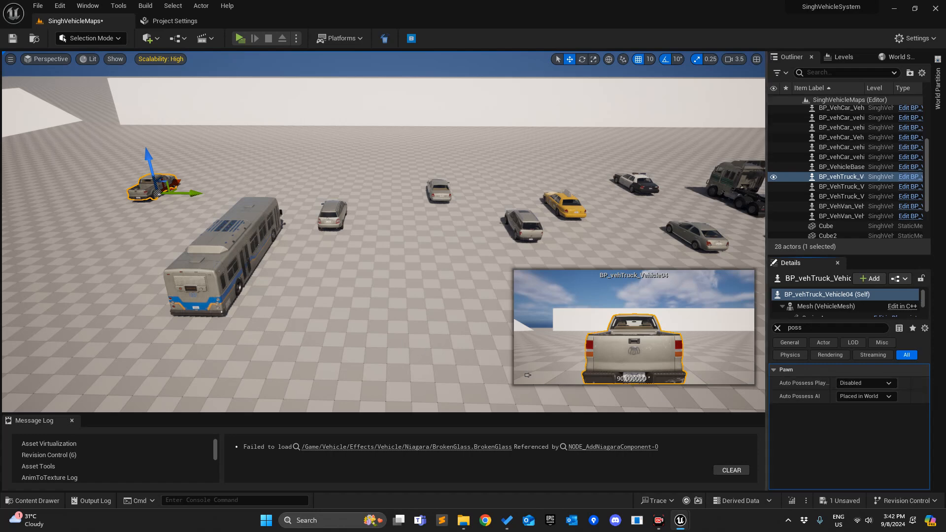
Set BP_vehCar_vehicle13's Auto Possess Player to Player 0 and start a play-test.
click(864, 382)
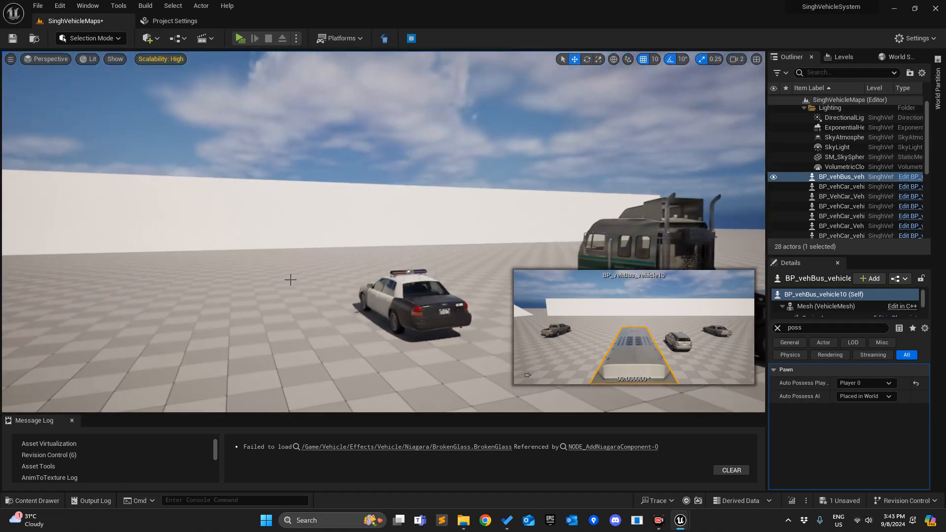
click(865, 382)
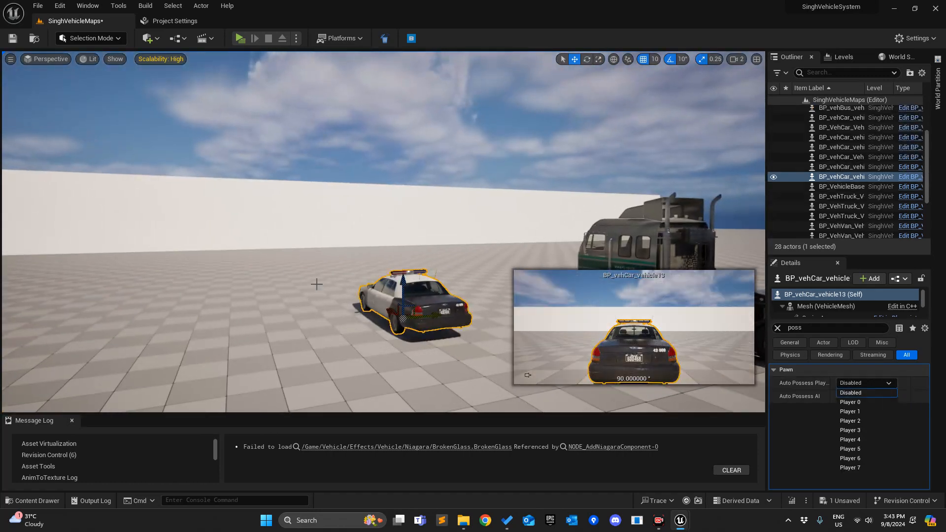
click(858, 402)
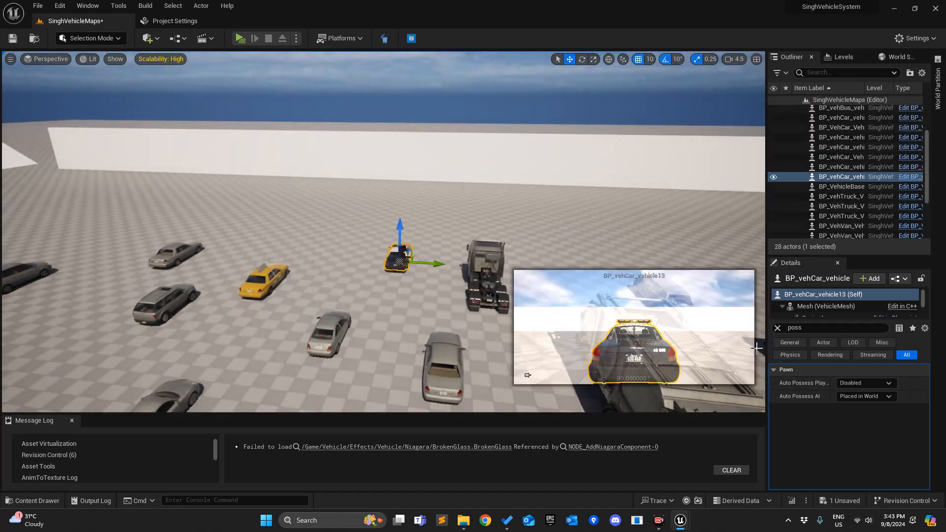
click(864, 383)
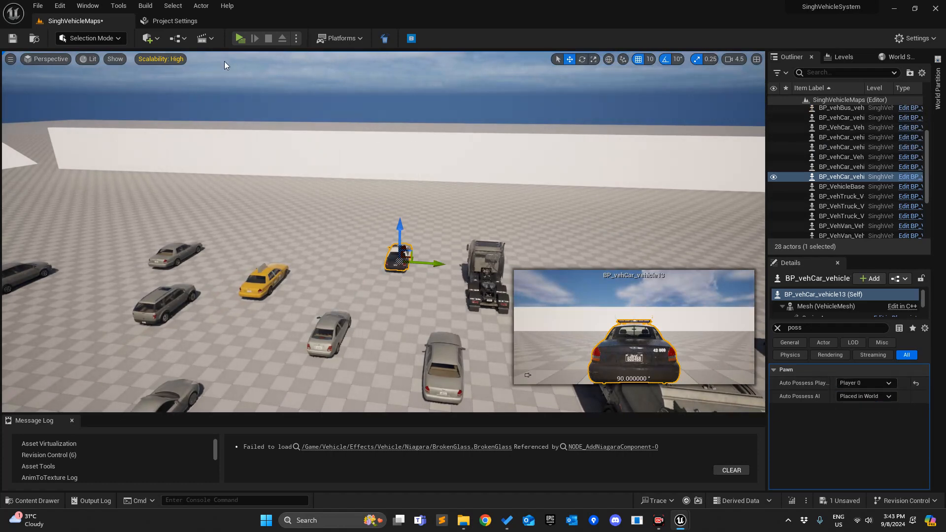
click(239, 38)
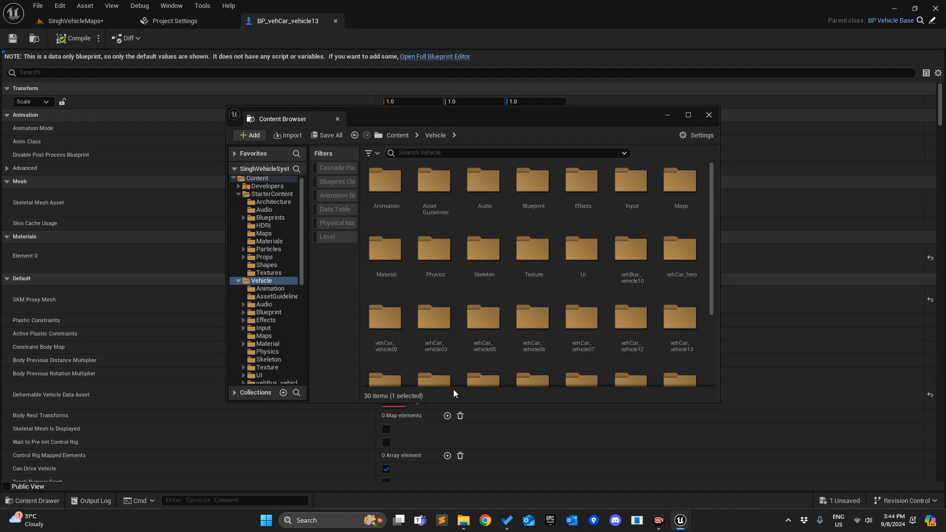
Open BP_VehicleBase from the Content Browser and scroll its Event Graph to On Vehicle Disabled.
click(687, 115)
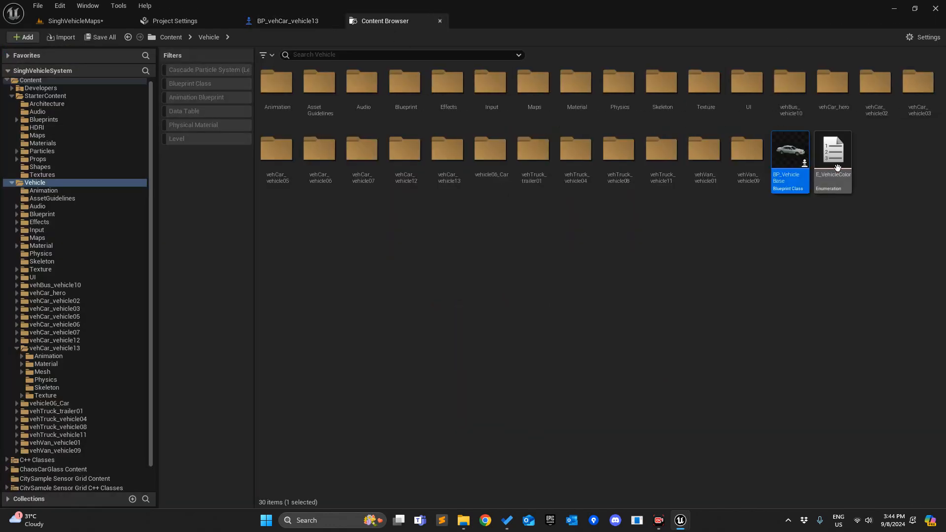
double_click(789, 150)
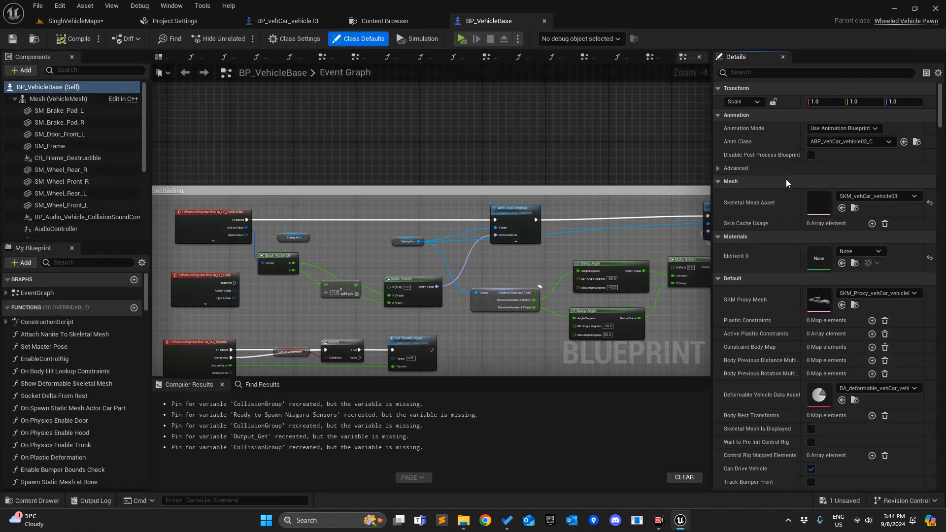
scroll(down, 3)
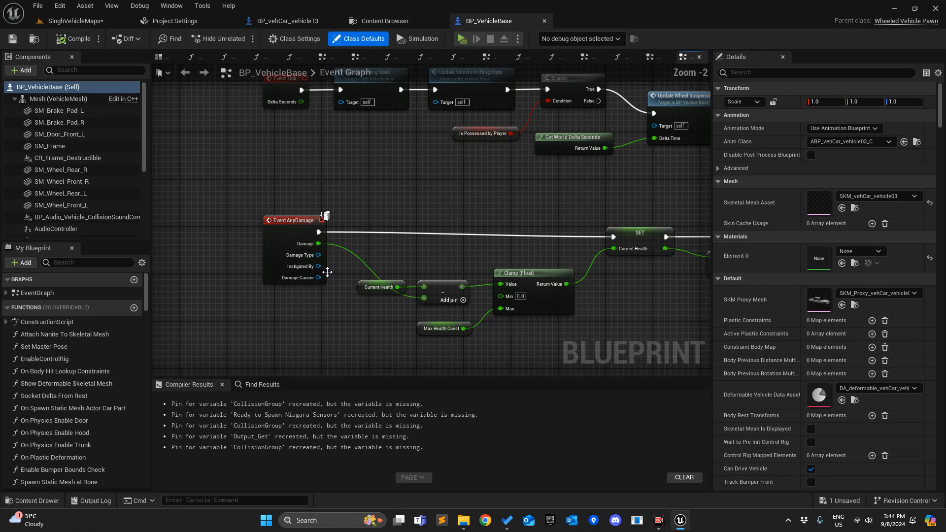
scroll(down, 3)
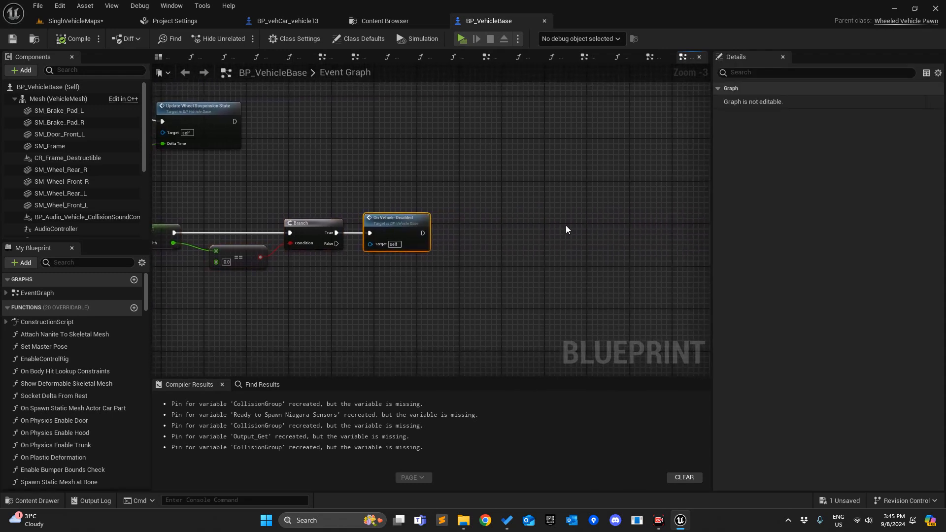
Add a Keyboard L event calling On Vehicle Disabled, then play-test.
right_click(566, 229)
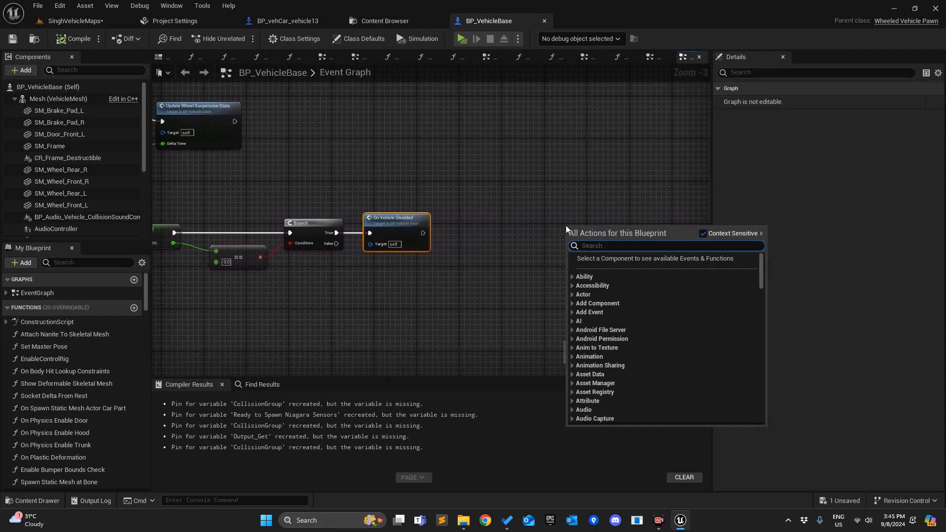
text(k)
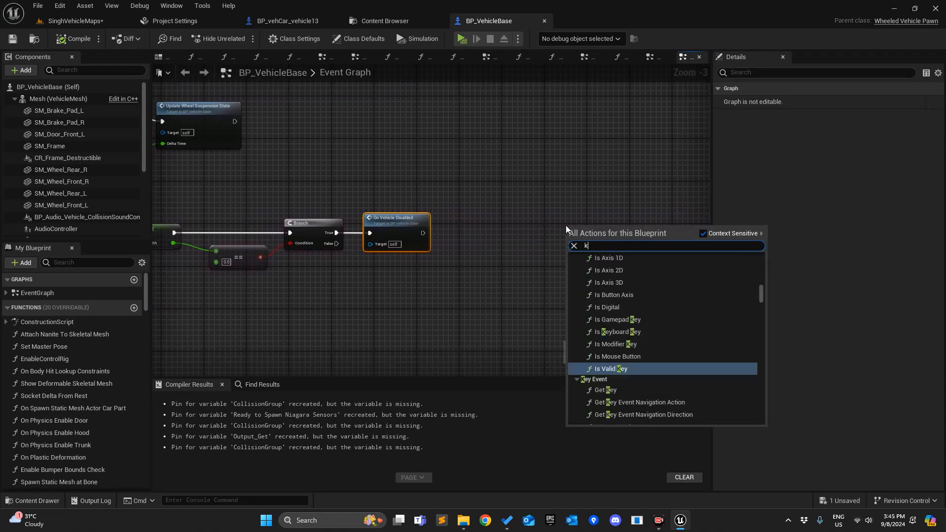
text(eyboard i)
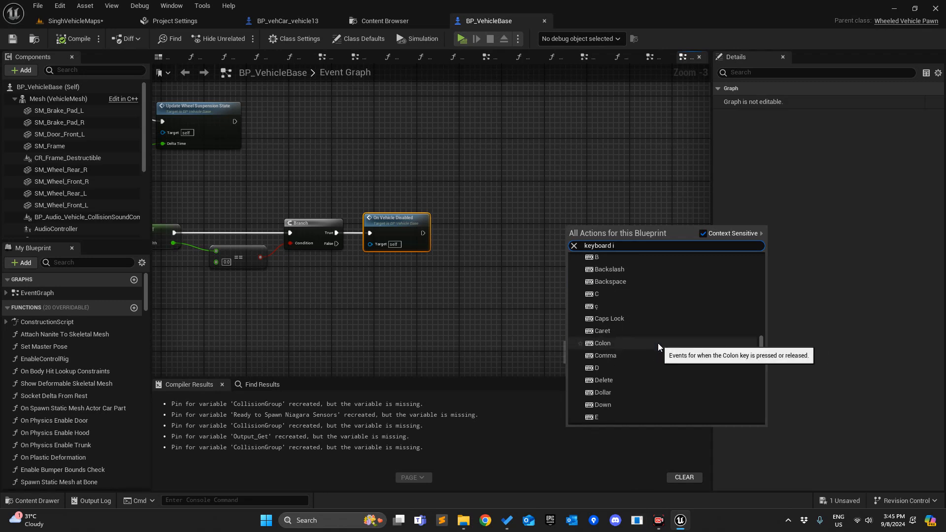
scroll(down, 3)
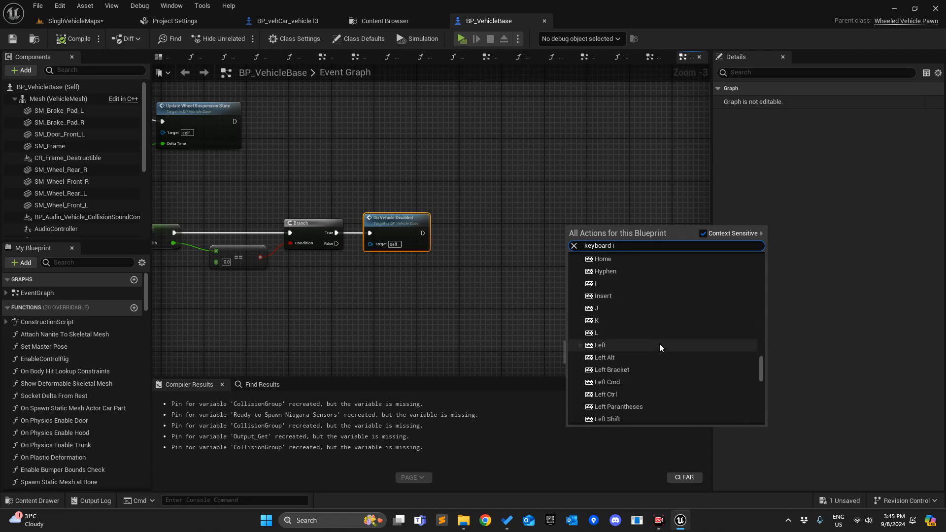
mouse_move(624, 335)
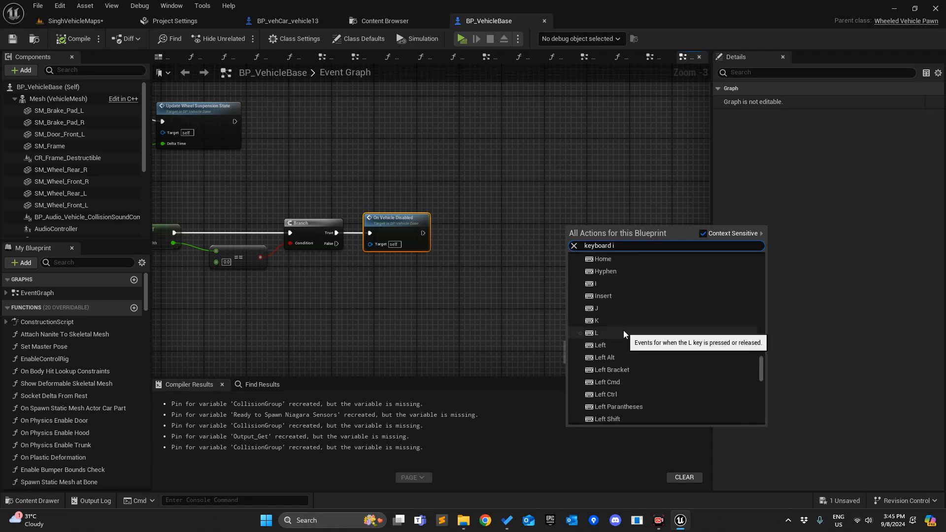
click(595, 332)
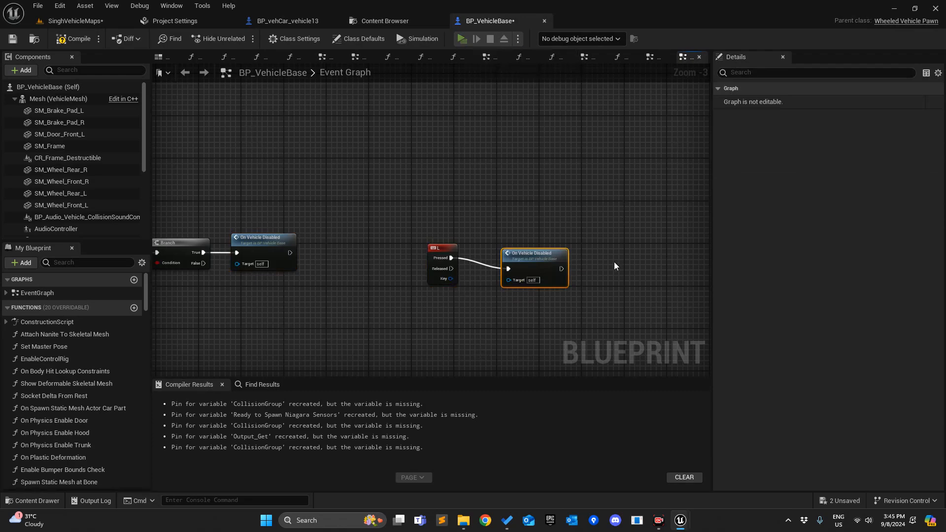
click(461, 38)
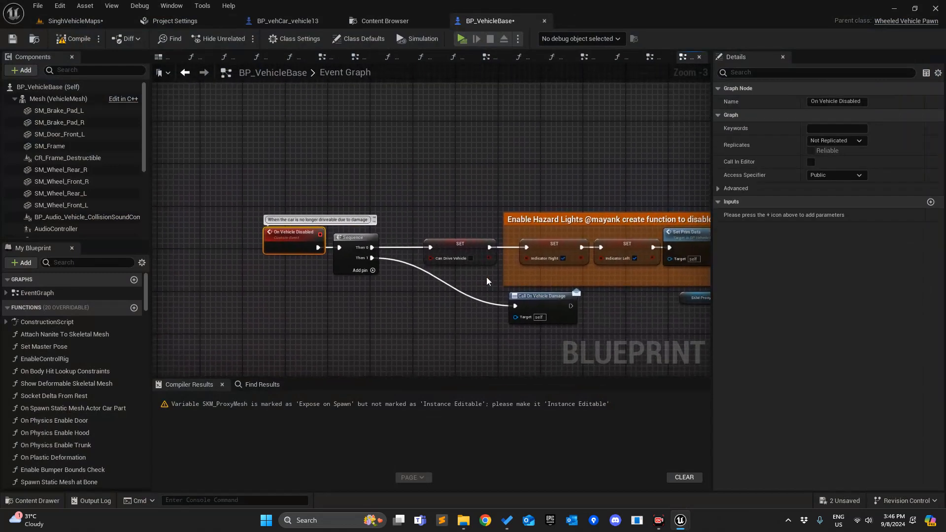
scroll(down, 3)
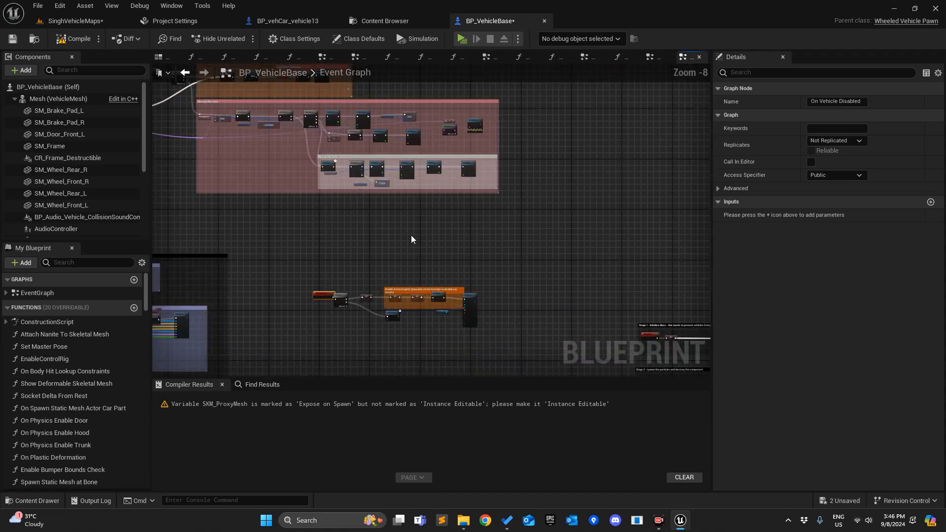
scroll(up, 3)
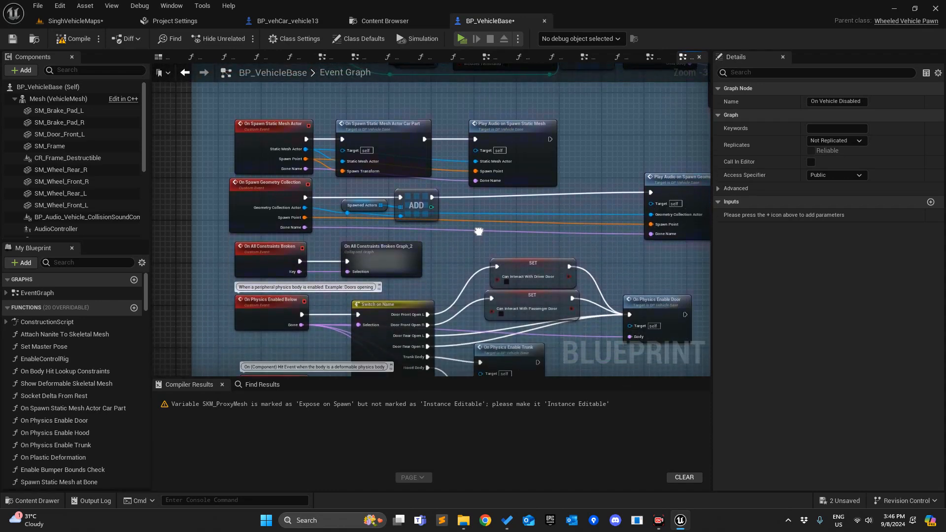
scroll(down, 3)
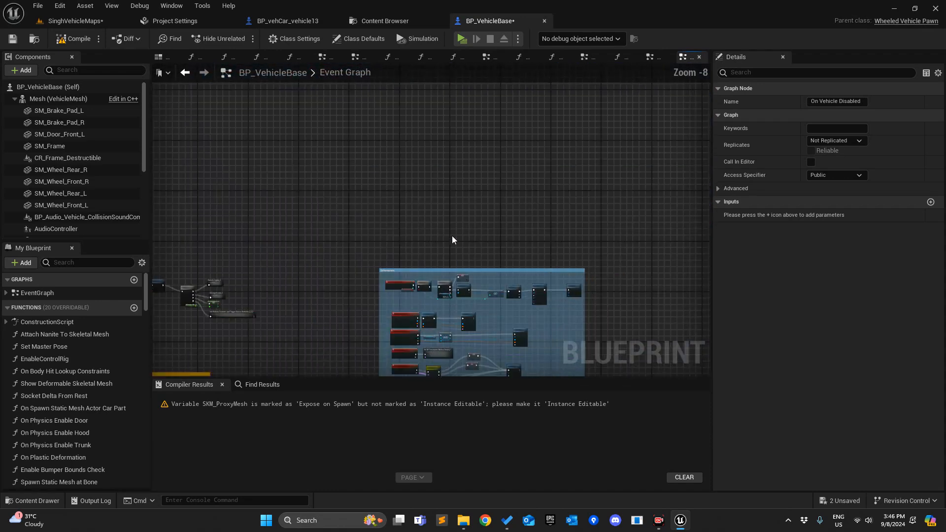
scroll(up, 3)
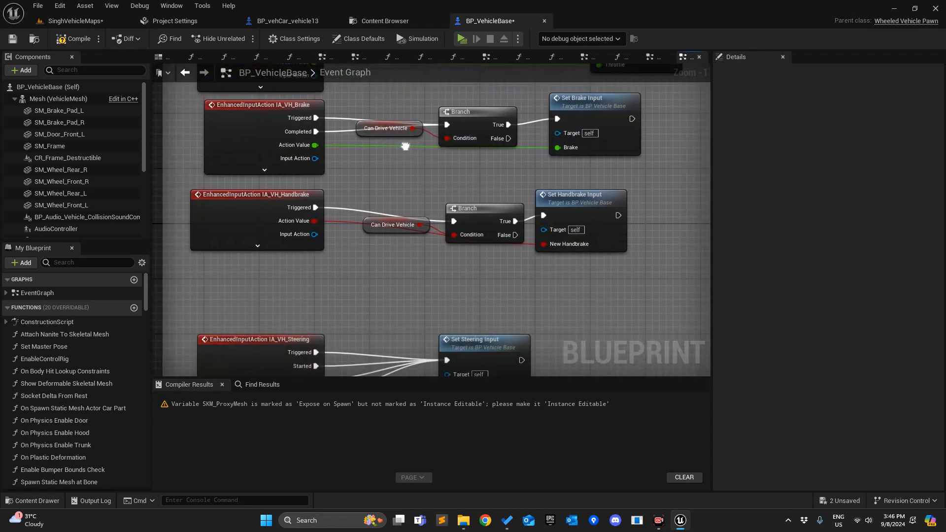
Play-test the unbranched handbrake input, then return to the vehicle level map.
scroll(down, 3)
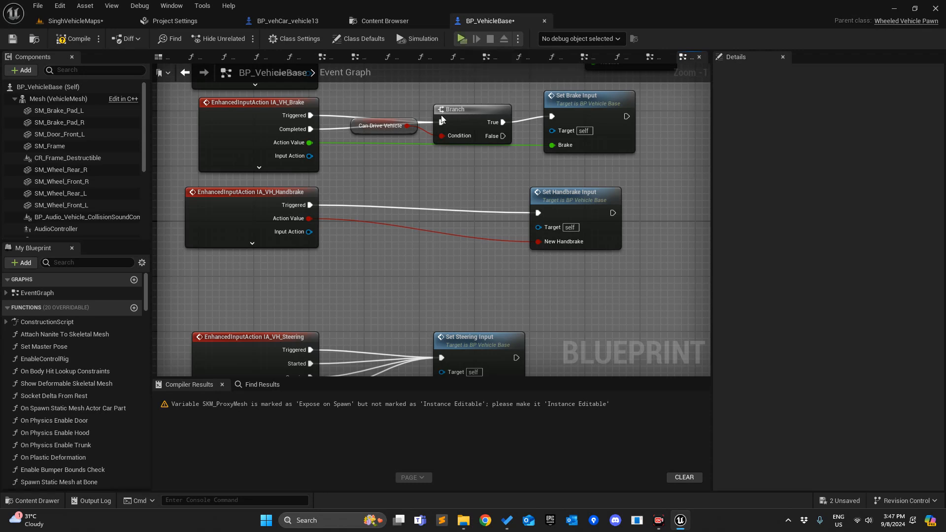
mouse_move(461, 38)
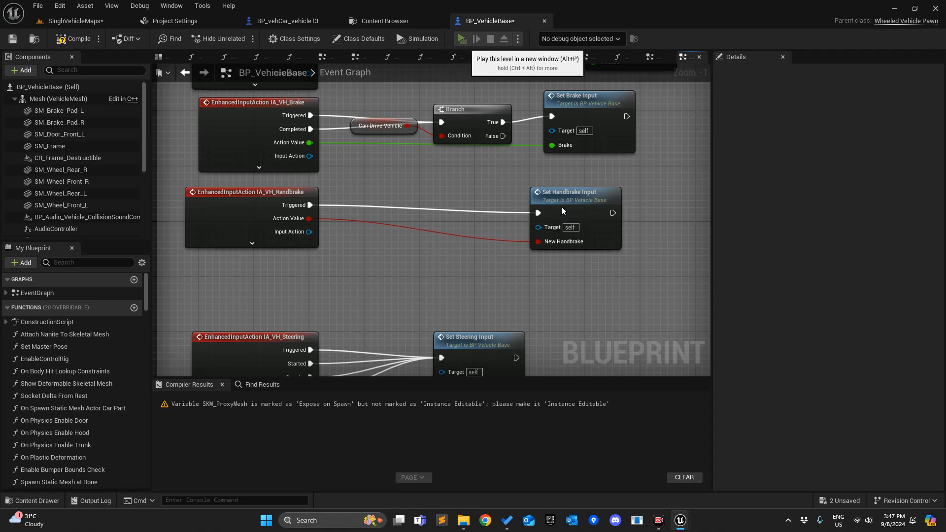
click(461, 38)
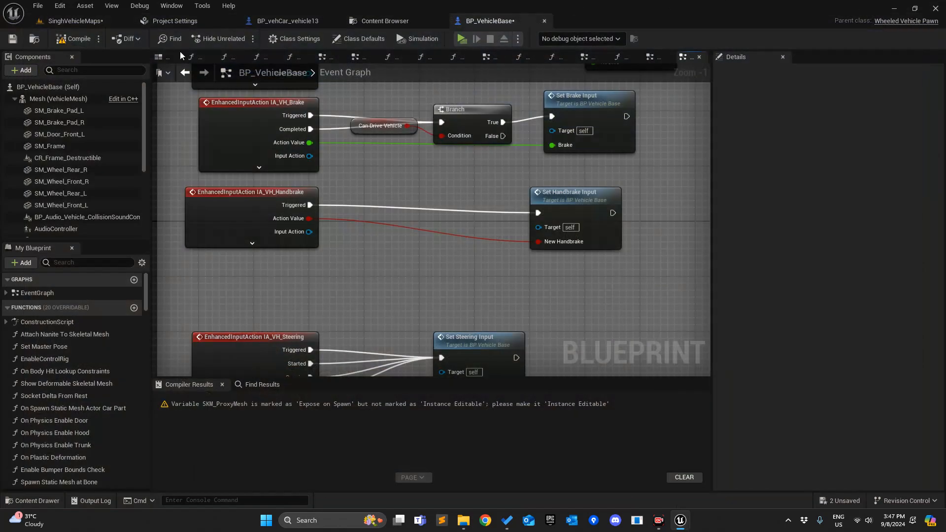
click(71, 21)
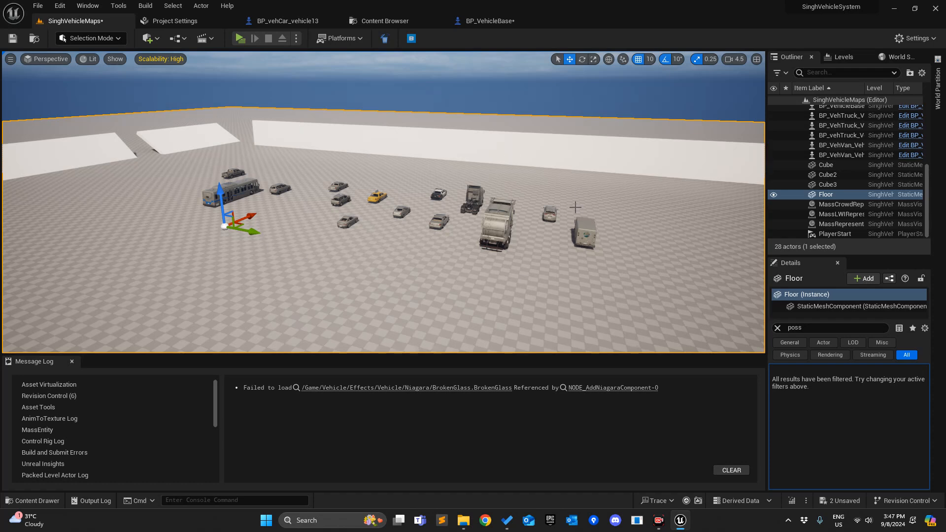
mouse_move(632, 258)
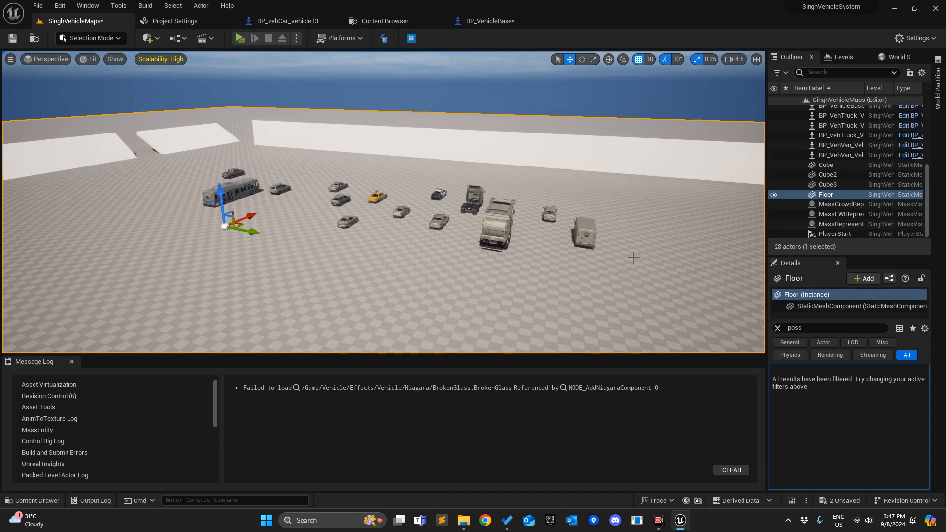
mouse_move(421, 412)
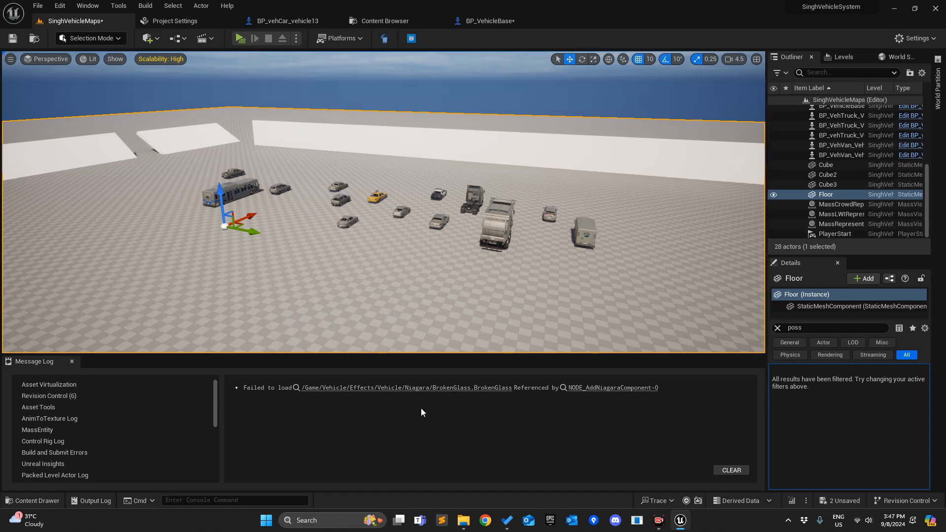
mouse_move(742, 232)
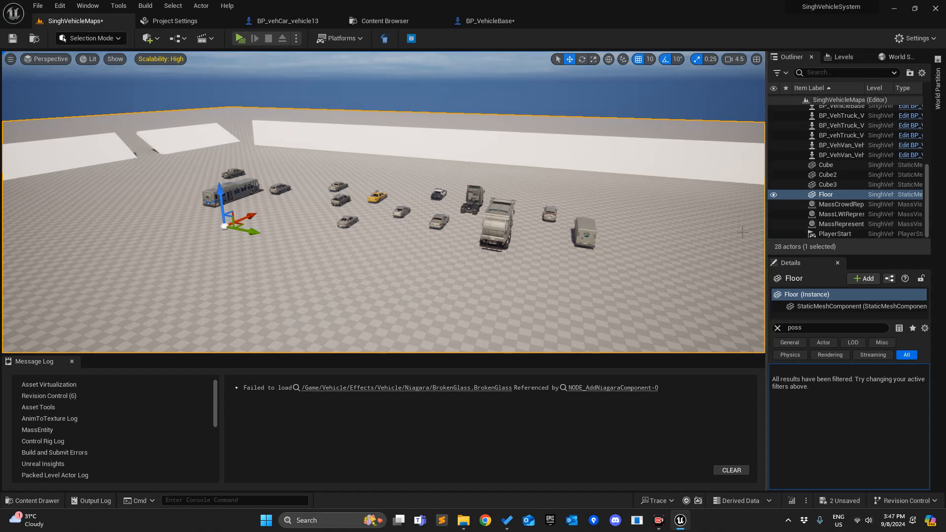
mouse_move(525, 191)
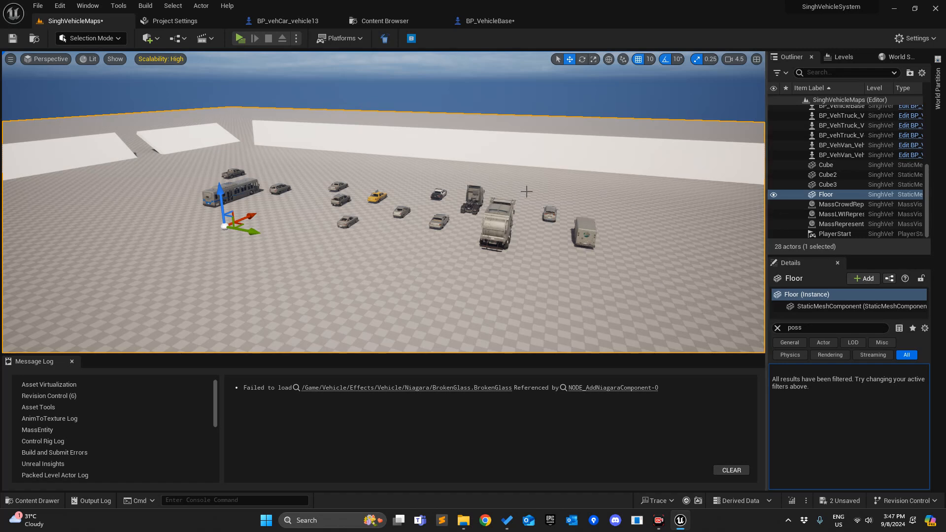
mouse_move(555, 258)
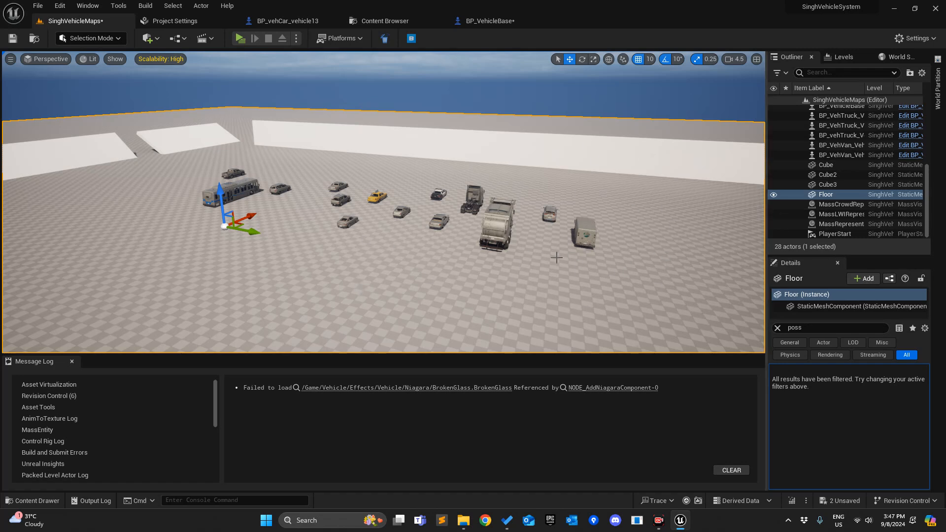
mouse_move(301, 280)
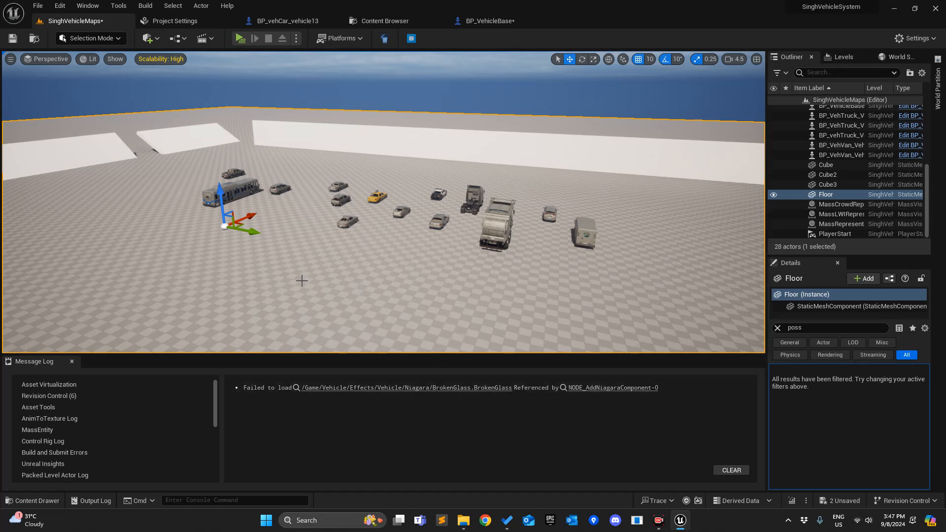